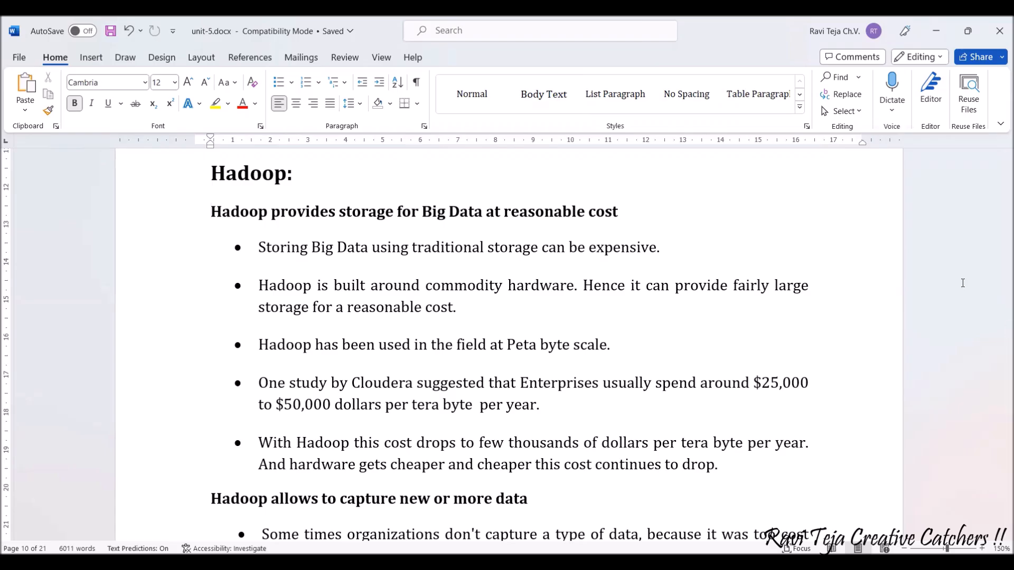
# Step: Click into the Hadoop notes to reach the 'capture new or more data' bullets
pyautogui.click(212, 211)
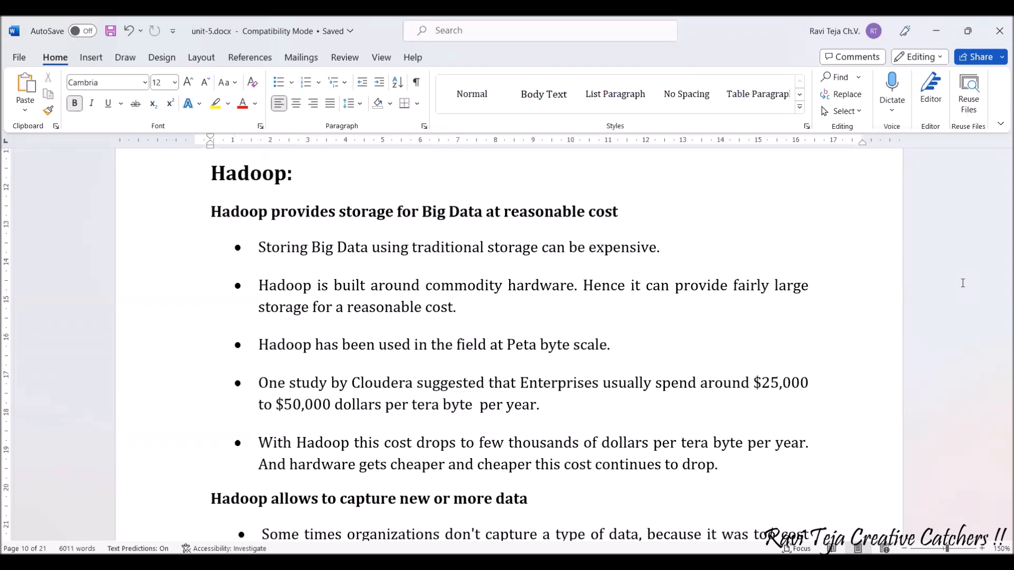
pyautogui.click(213, 212)
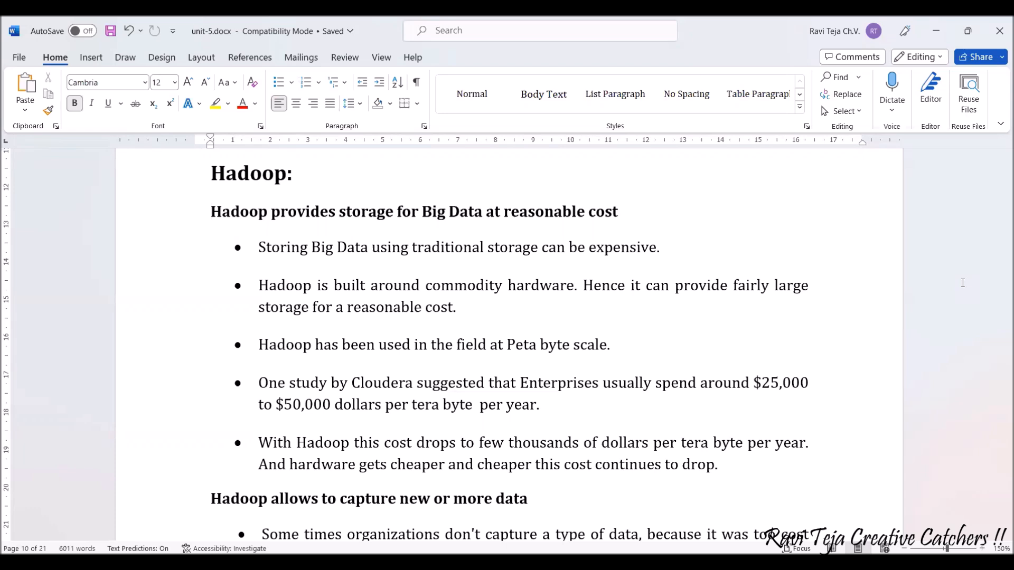
pyautogui.click(212, 212)
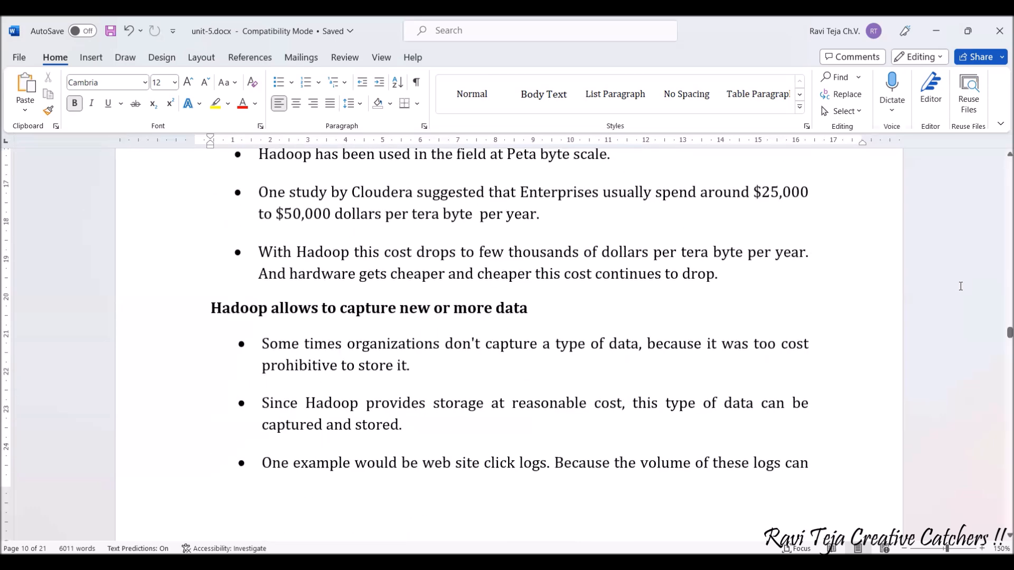
# Step: Scroll to the page 10 break where the web site click logs example continues
pyautogui.scroll(-3)
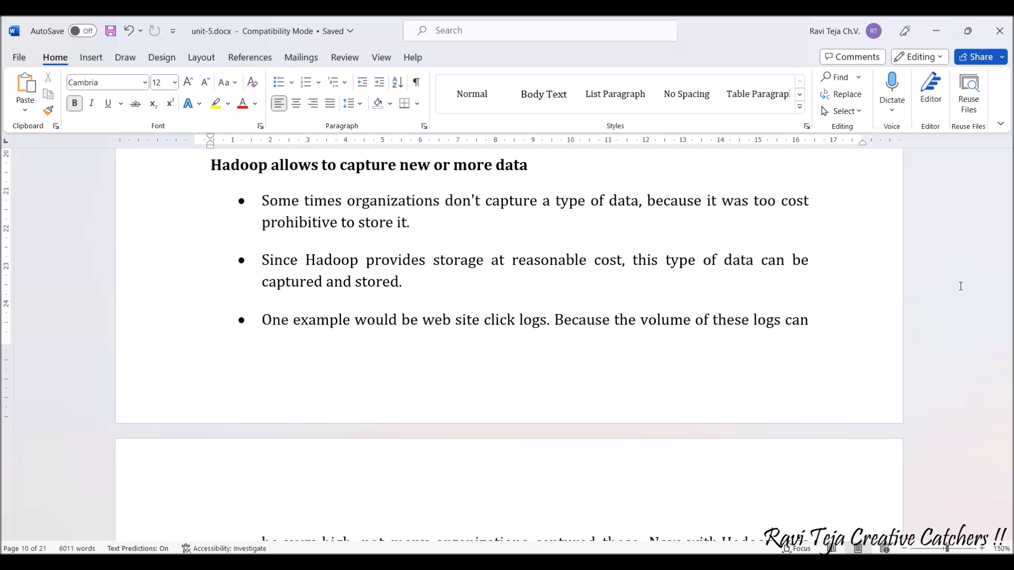
# Step: Scroll past the click-log example to the blank lower part of page 11
pyautogui.scroll(-3)
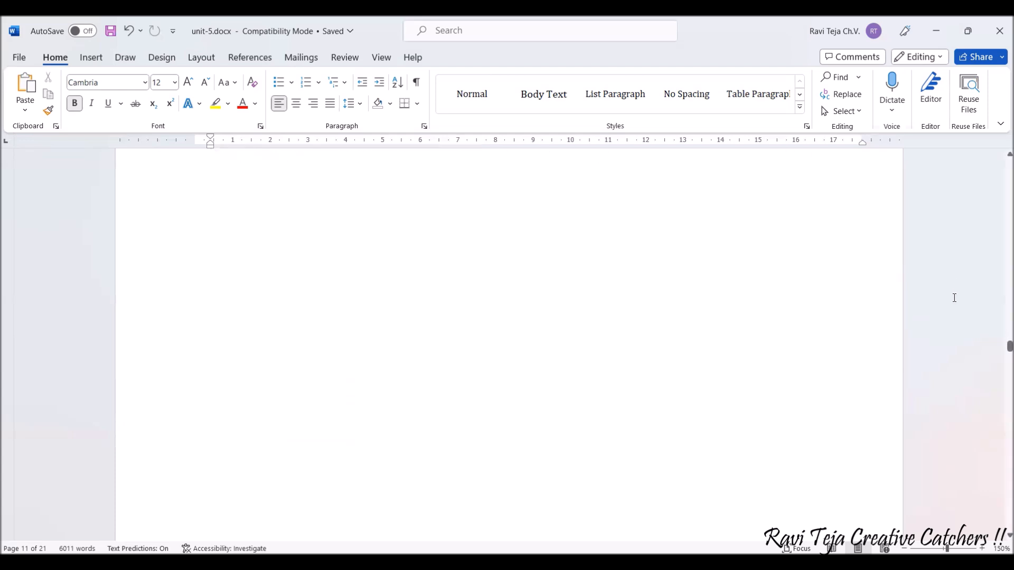
# Step: Scroll onto page 12 to the EXAMPLES OF BIG DATA ANALYTICS heading and Starbucks paragraph
pyautogui.scroll(-3)
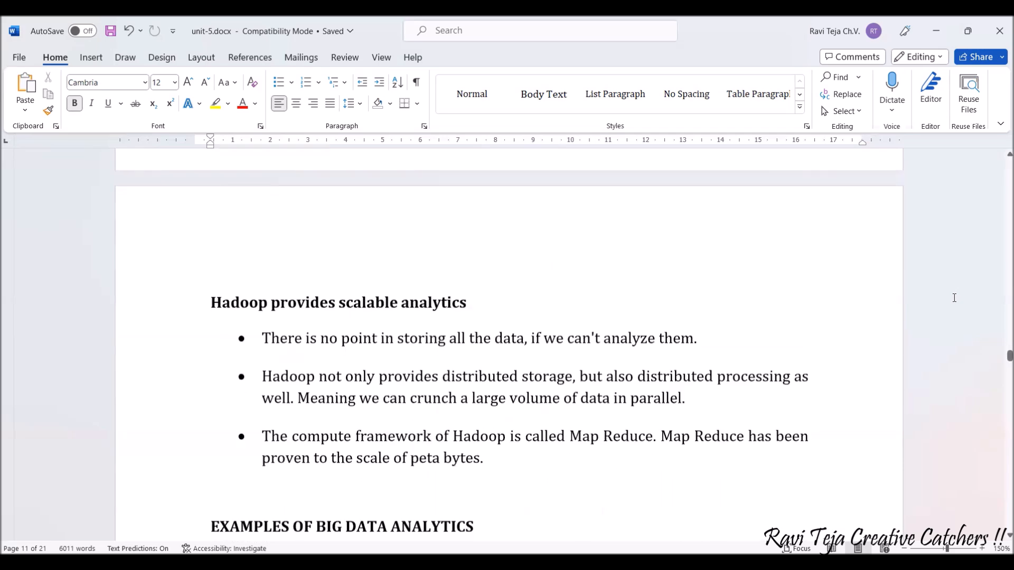
pyautogui.scroll(-3)
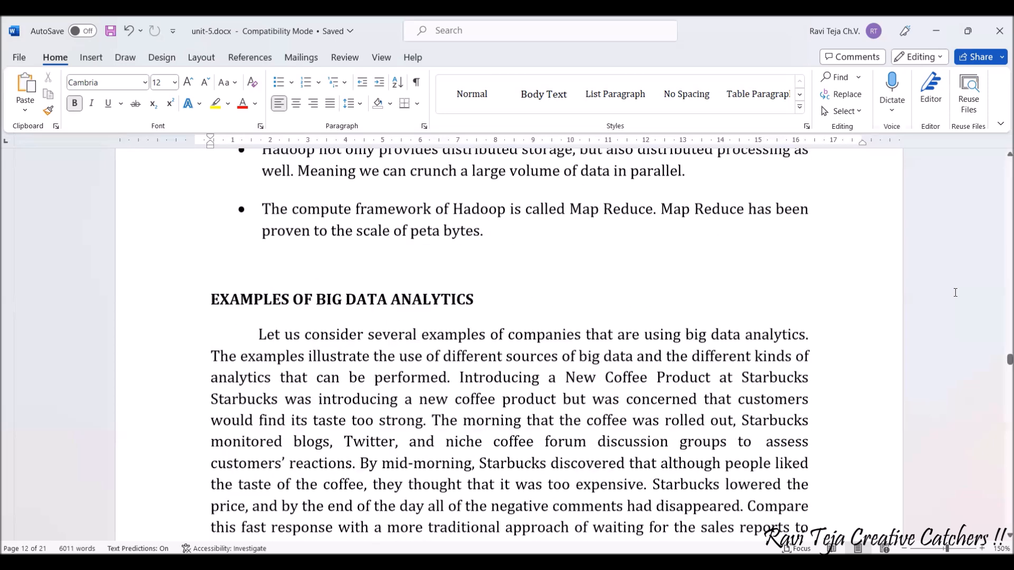
# Step: Scroll down page 12 to the truck sensor data stored in the cloud paragraph
pyautogui.scroll(-3)
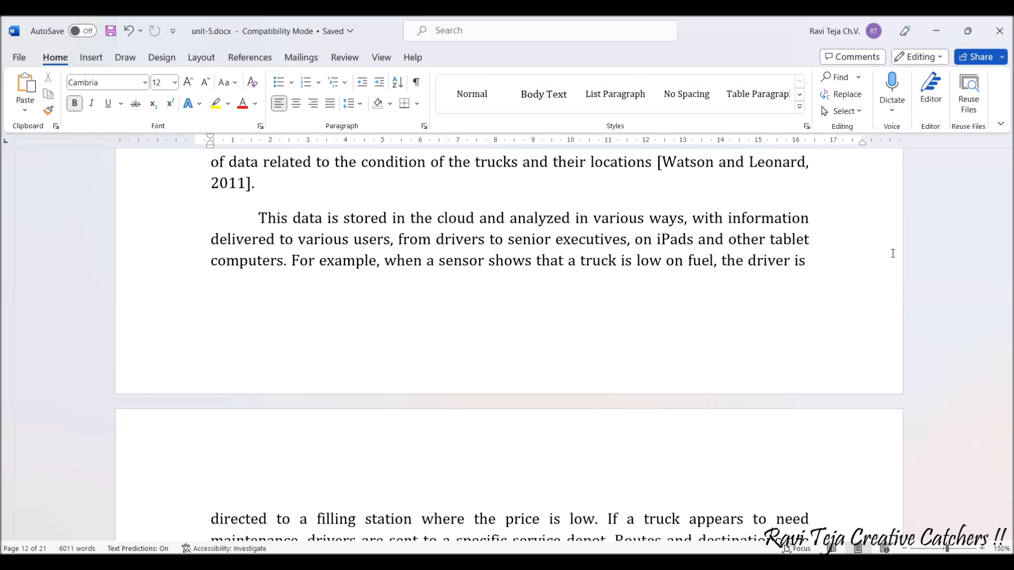
# Step: Scroll past the page break to the low-fuel trucks and rerouted deliveries paragraph
pyautogui.scroll(-3)
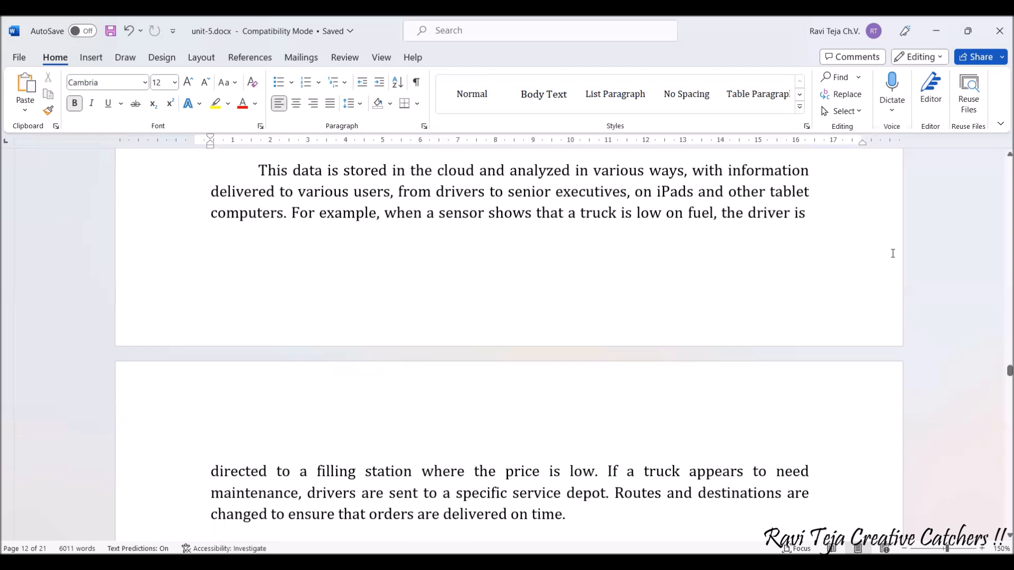